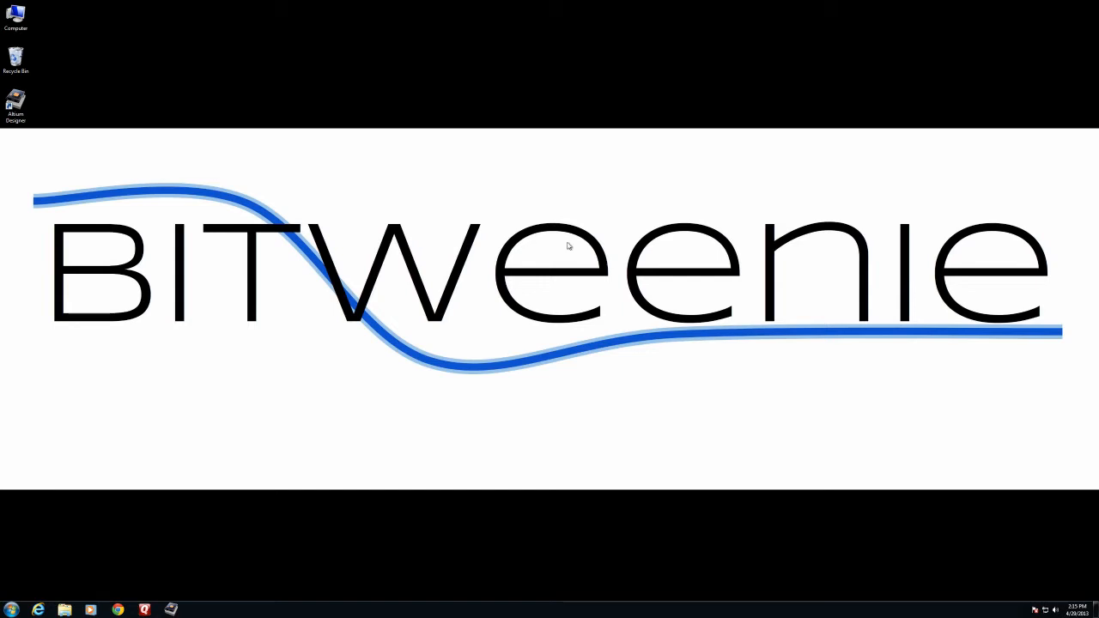
Step: Launch Altium Designer from its desktop shortcut
{"action": "double_click", "coordinate": [15, 101]}
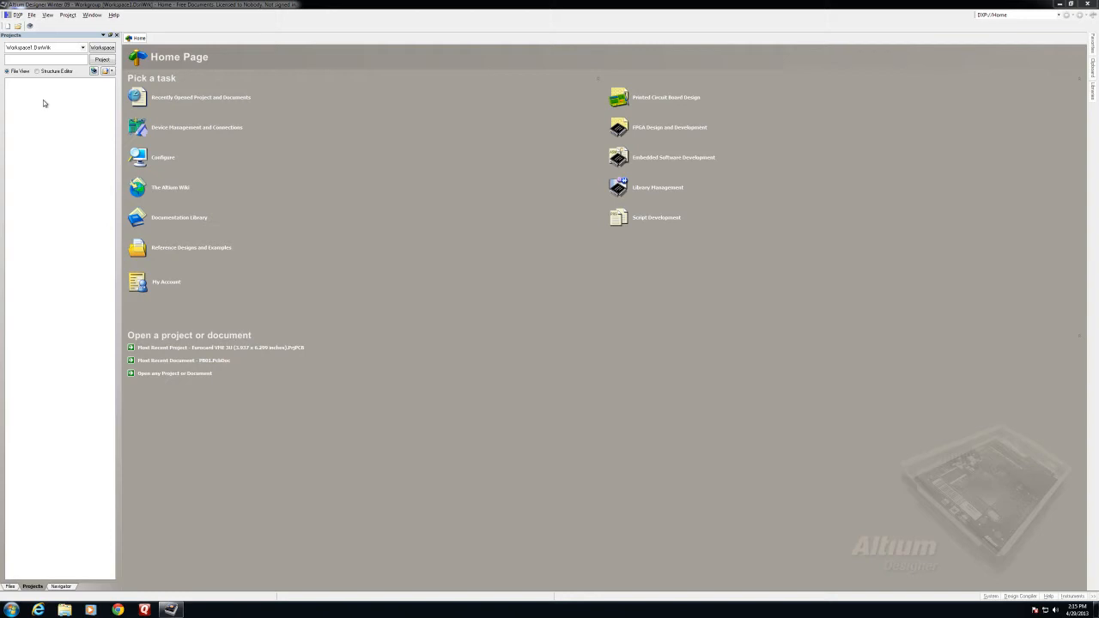
Step: Create a new PCB project, PCB_Project1.PrjPCB, from the File menu
{"action": "left_click", "coordinate": [32, 15]}
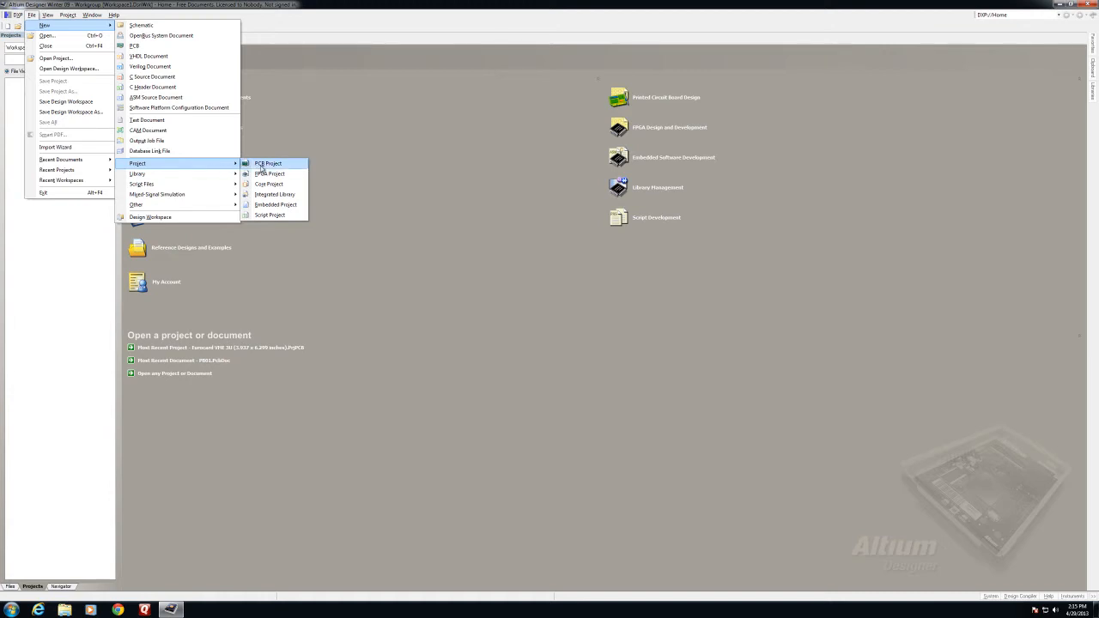
{"action": "left_click", "coordinate": [268, 163]}
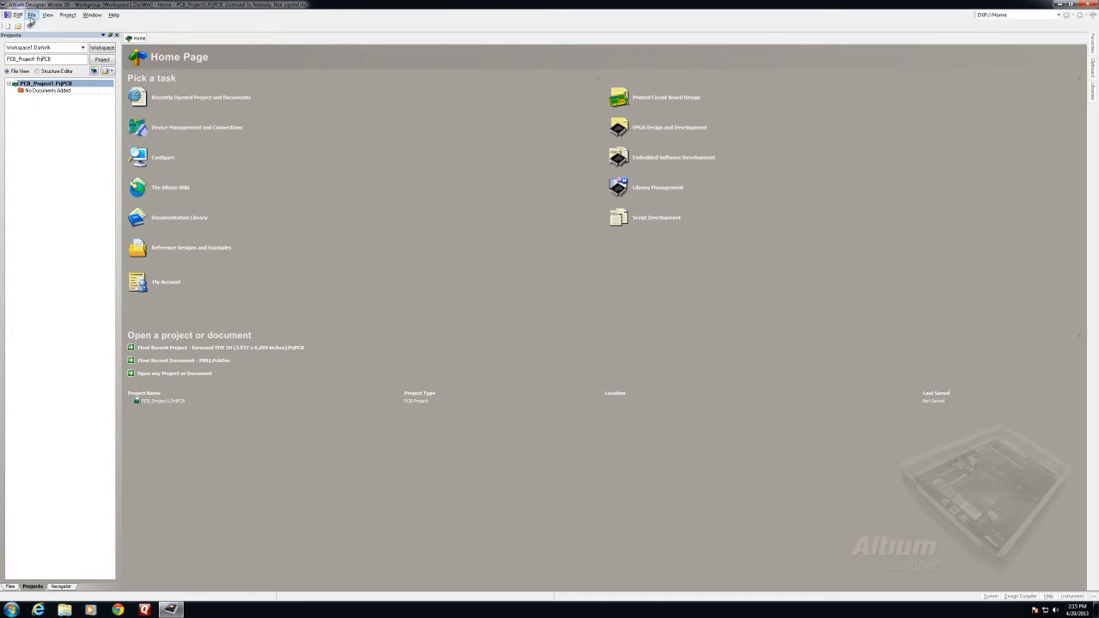
Step: Add a blank Sheet1.SchDoc schematic and a PCB1.PcbDoc document via File > New
{"action": "left_click", "coordinate": [32, 15]}
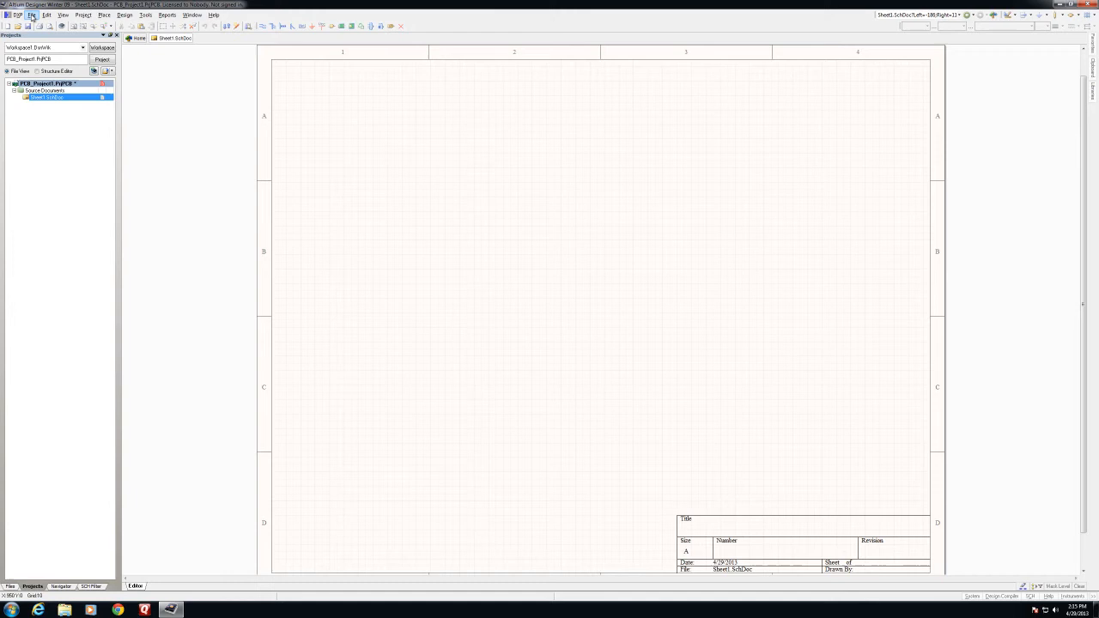
{"action": "left_click", "coordinate": [32, 15]}
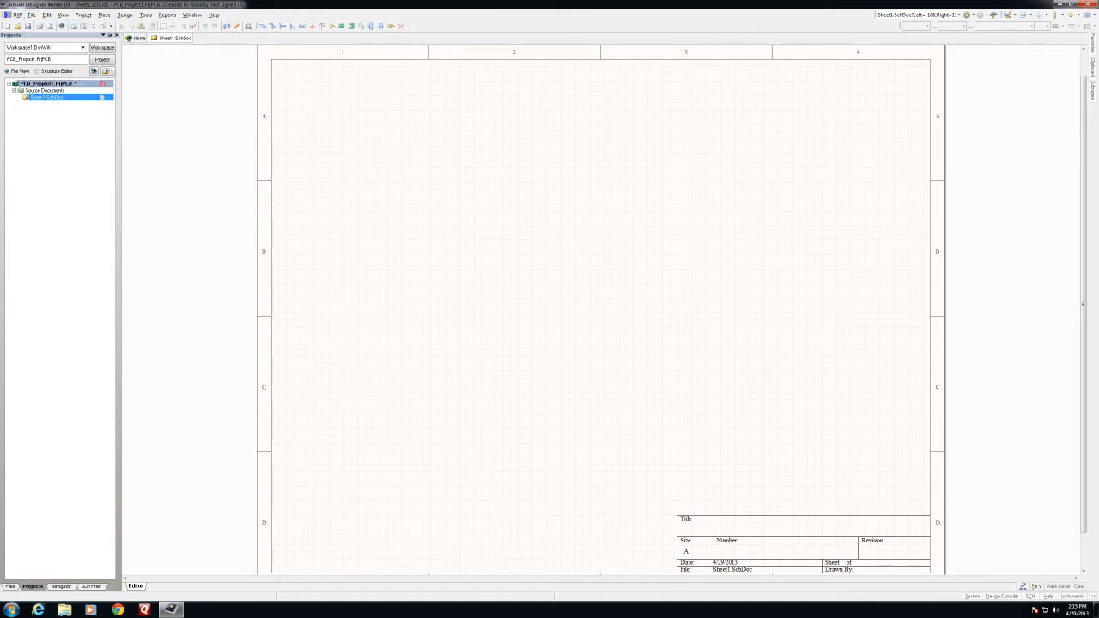
{"action": "left_click", "coordinate": [32, 15]}
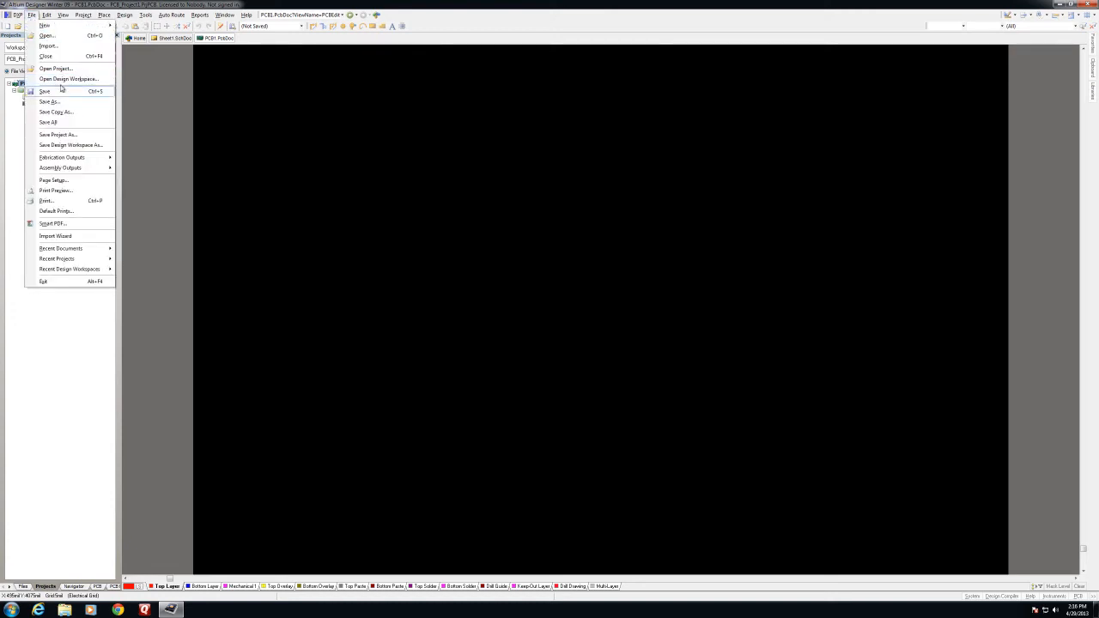
Step: Start saving the PCB and create a 'tutorial' folder inside Documents\bitweenie
{"action": "left_click", "coordinate": [49, 102]}
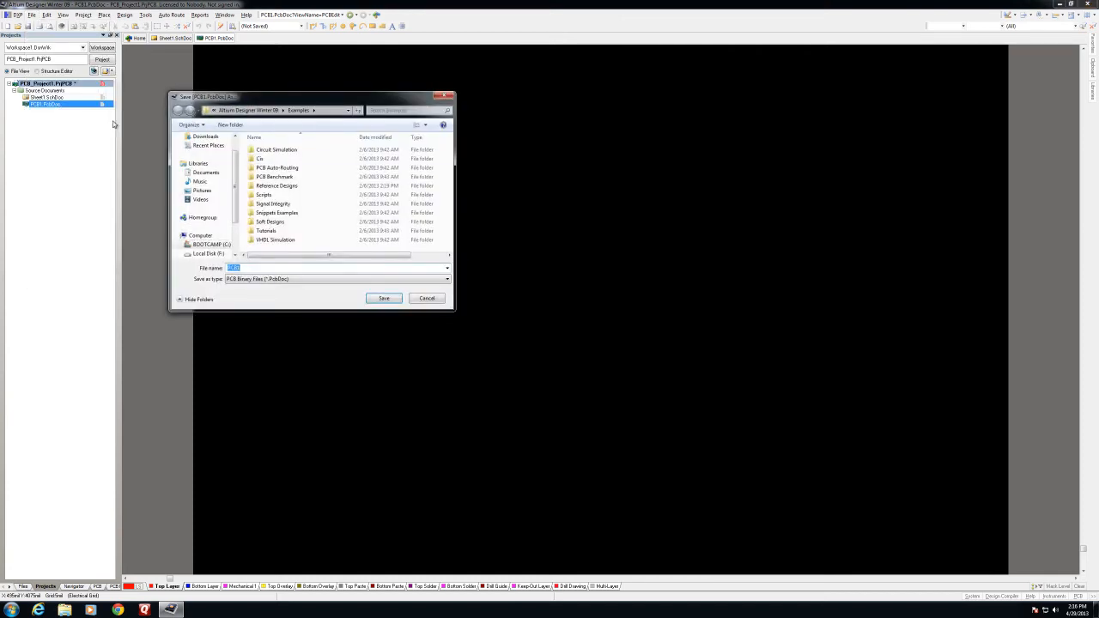
{"action": "left_click", "coordinate": [206, 171]}
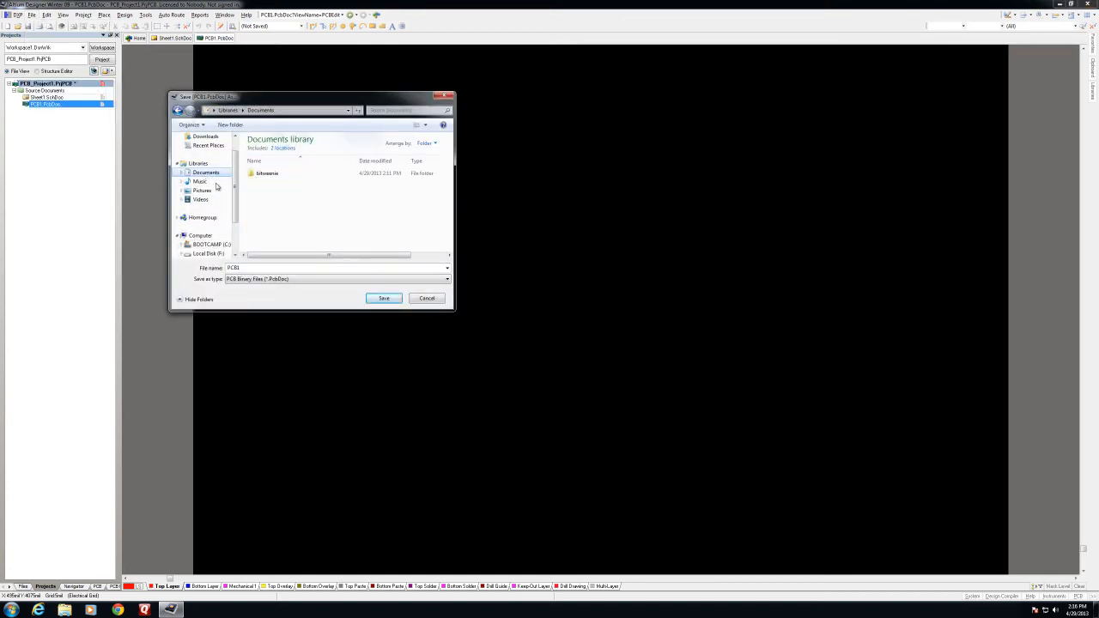
{"action": "double_click", "coordinate": [267, 173]}
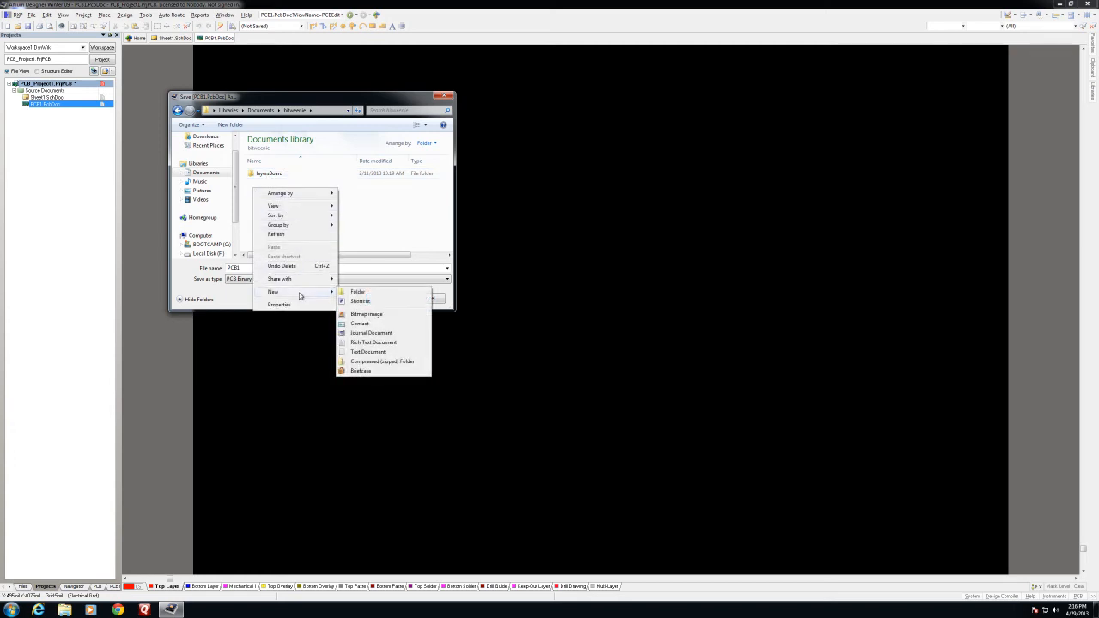
{"action": "left_click", "coordinate": [357, 292]}
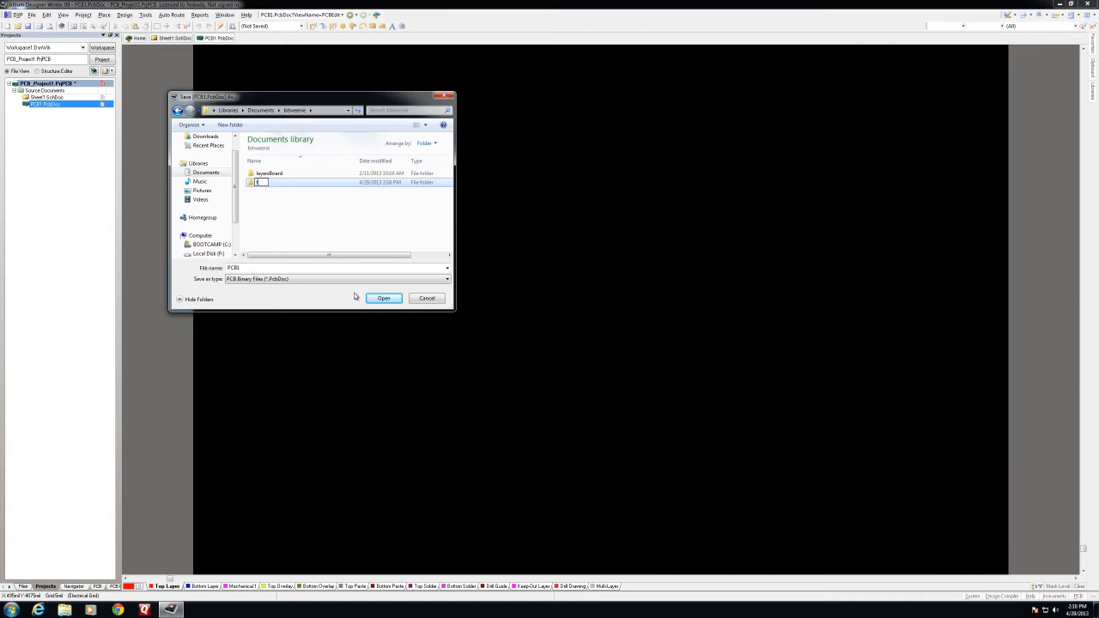
{"action": "type", "text": "tutorial"}
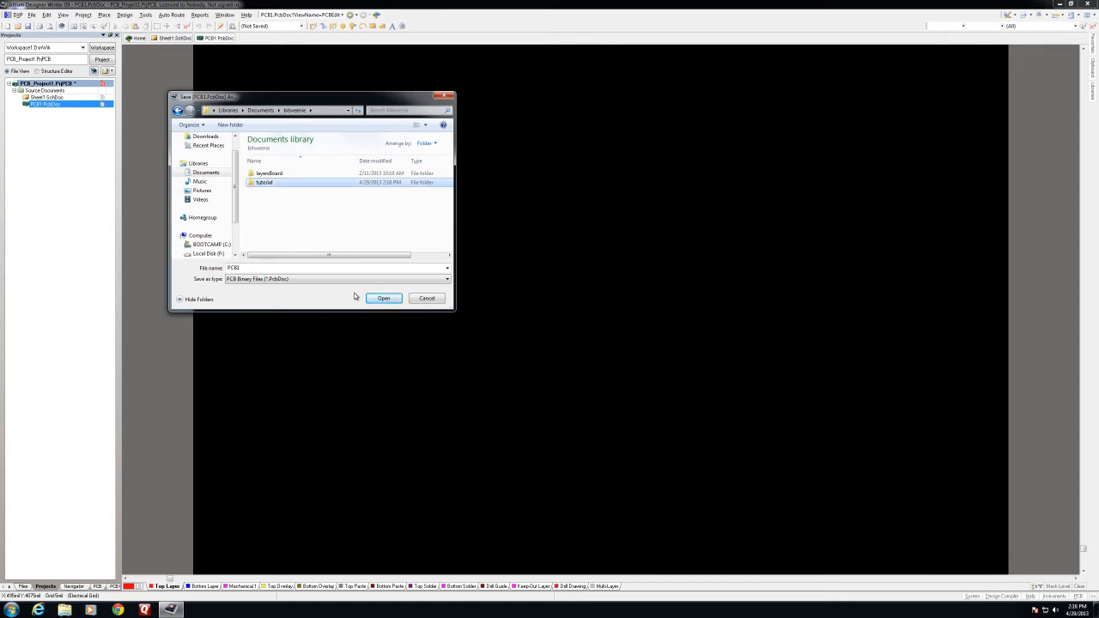
Step: Save the PCB document as tutorialPCB.PcbDoc inside the tutorial folder
{"action": "double_click", "coordinate": [264, 182]}
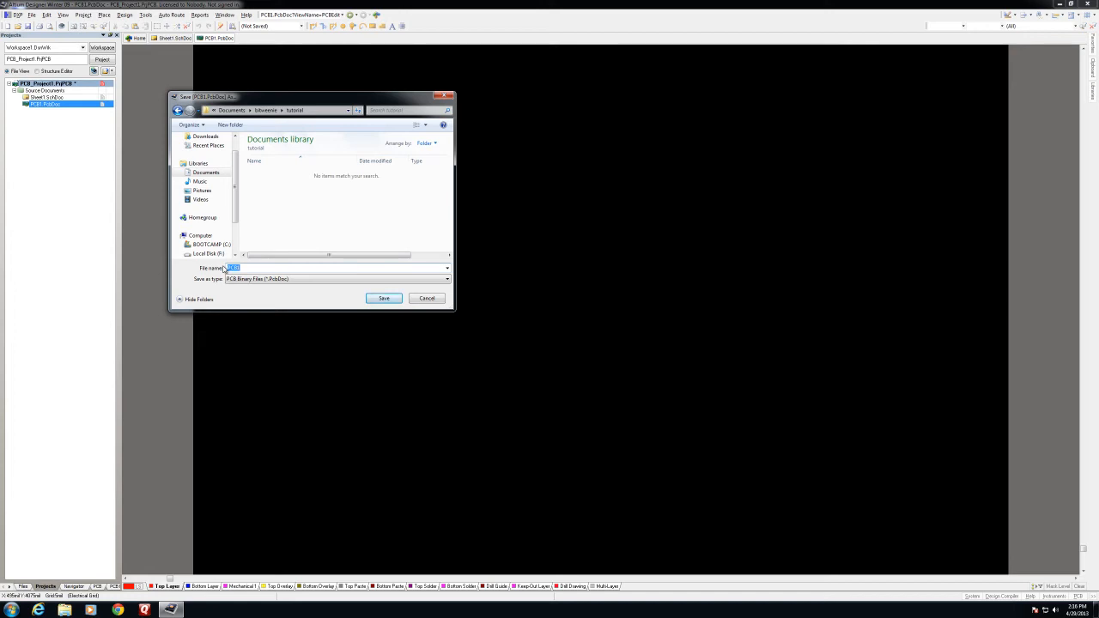
{"action": "type", "text": "tutorial"}
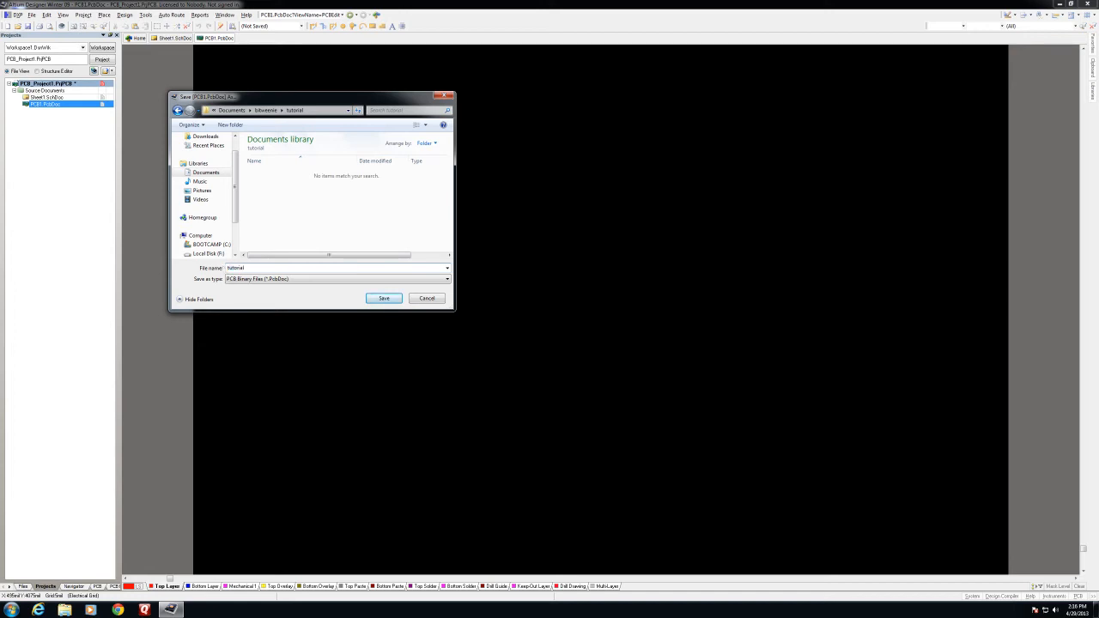
{"action": "left_click", "coordinate": [384, 298]}
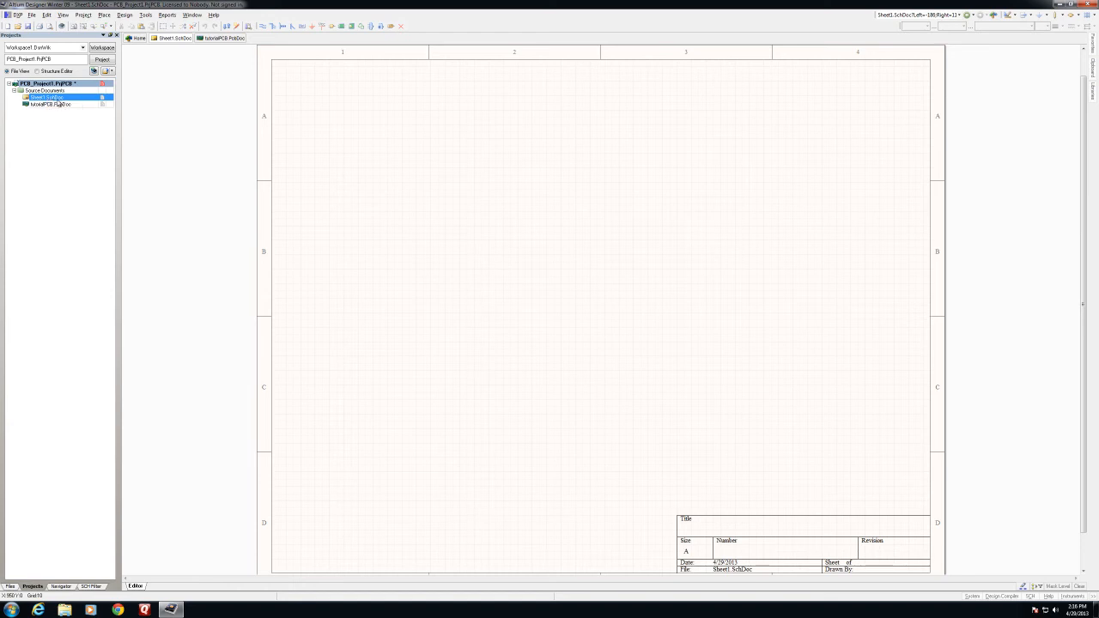
Step: Save the schematic as tutorialPCB.SchDoc in the tutorial folder
{"action": "left_click", "coordinate": [31, 14]}
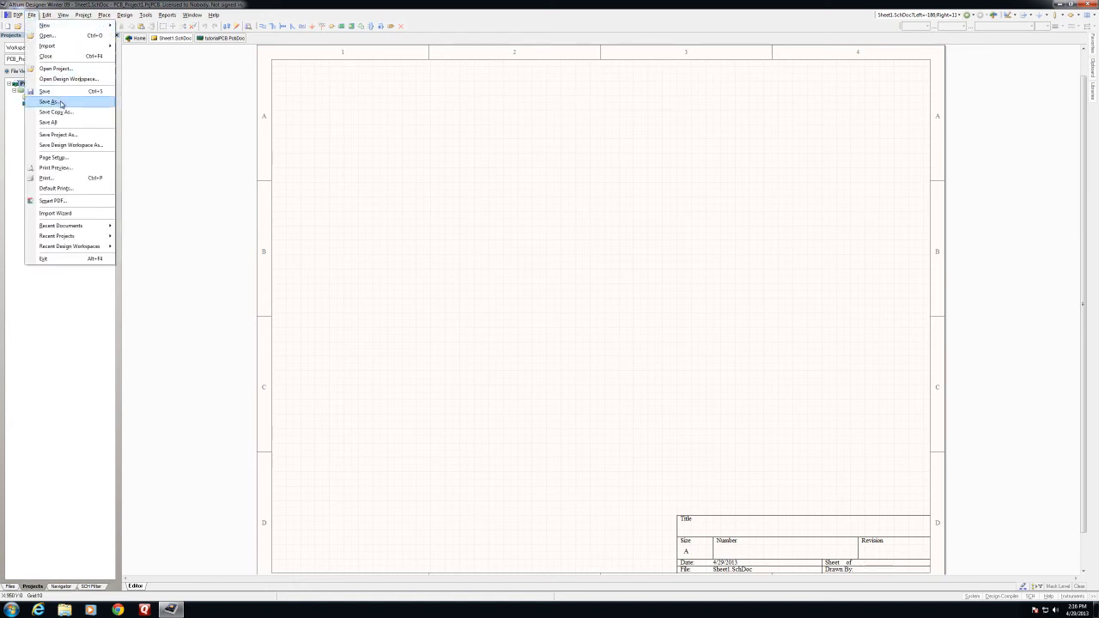
{"action": "left_click", "coordinate": [49, 102]}
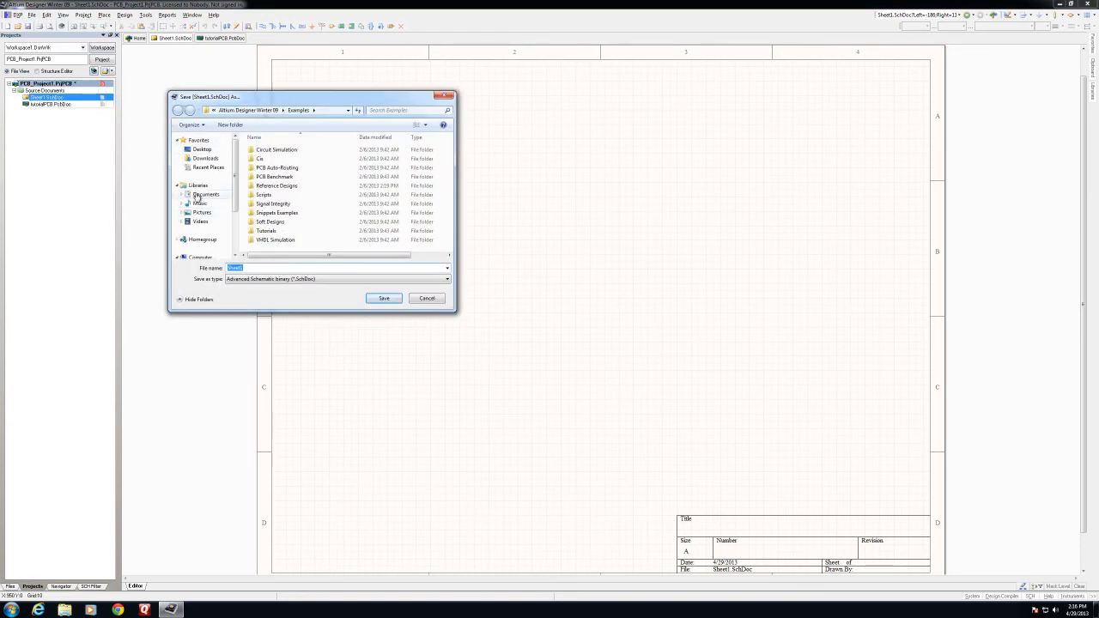
{"action": "left_click", "coordinate": [206, 194]}
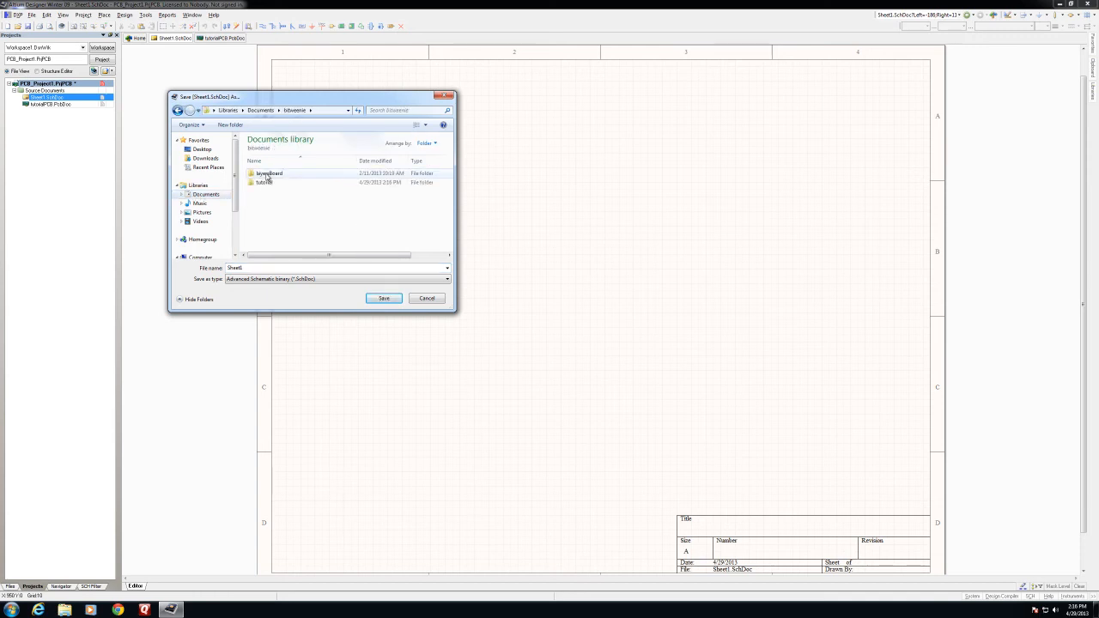
{"action": "double_click", "coordinate": [263, 182]}
{"action": "type", "text": "tutorialPCB"}
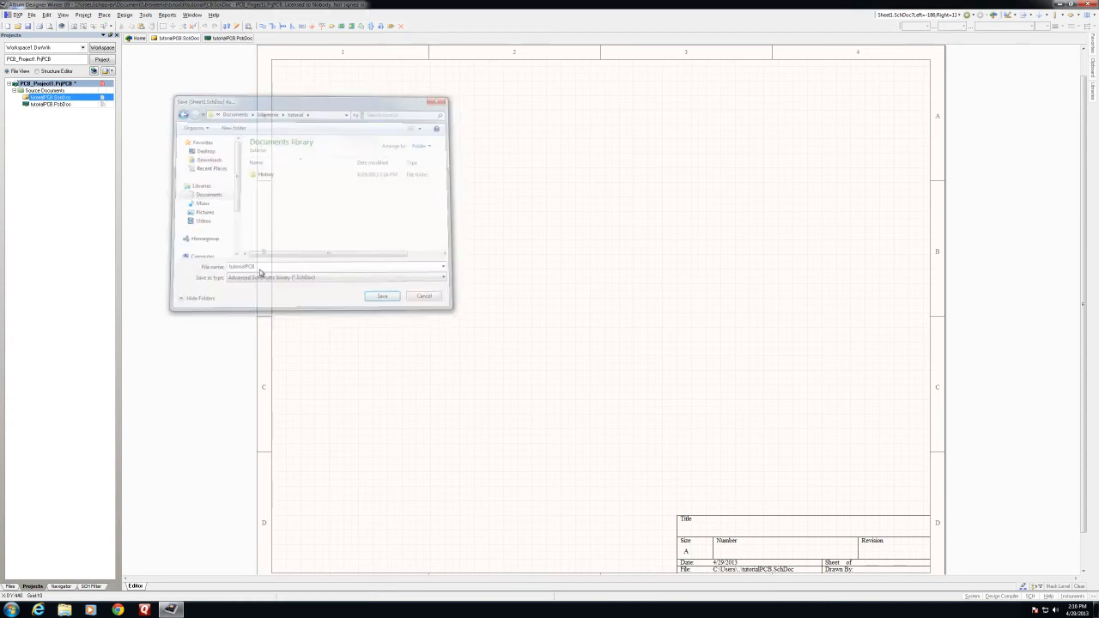
{"action": "left_click", "coordinate": [381, 296]}
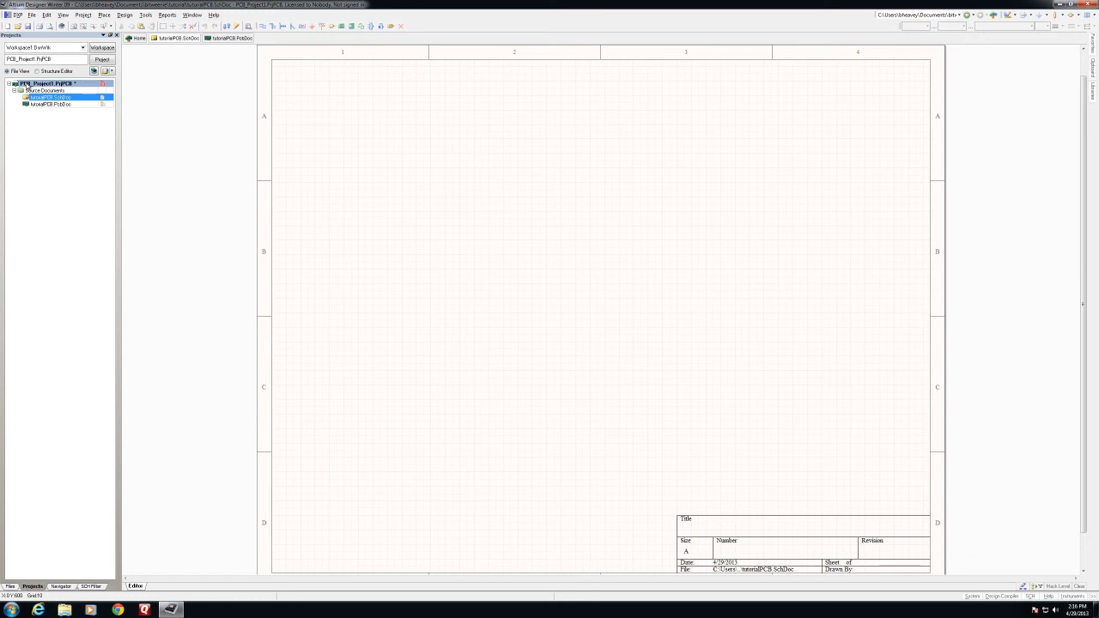
Step: Save the PCB project into the tutorial folder under a new name
{"action": "left_click", "coordinate": [50, 96]}
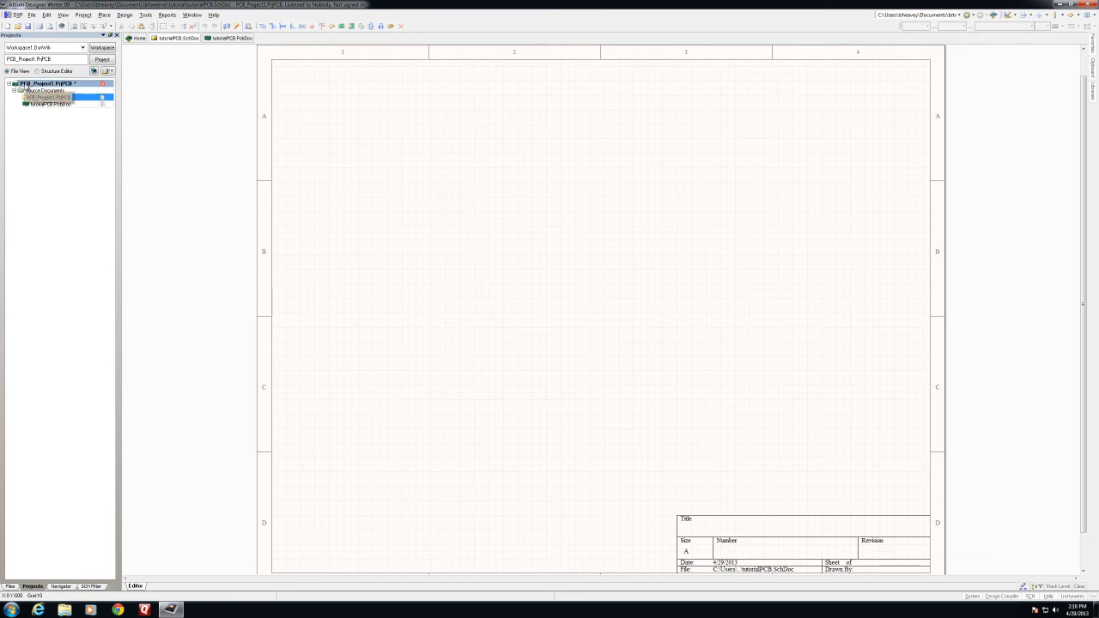
{"action": "right_click", "coordinate": [43, 83]}
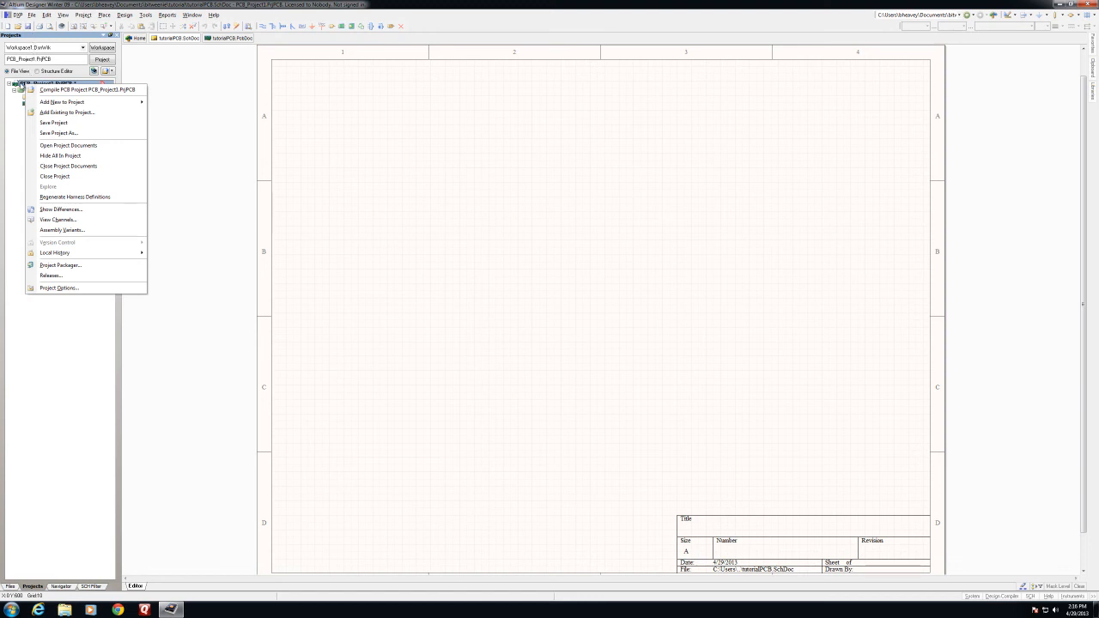
{"action": "mouse_move", "coordinate": [68, 165]}
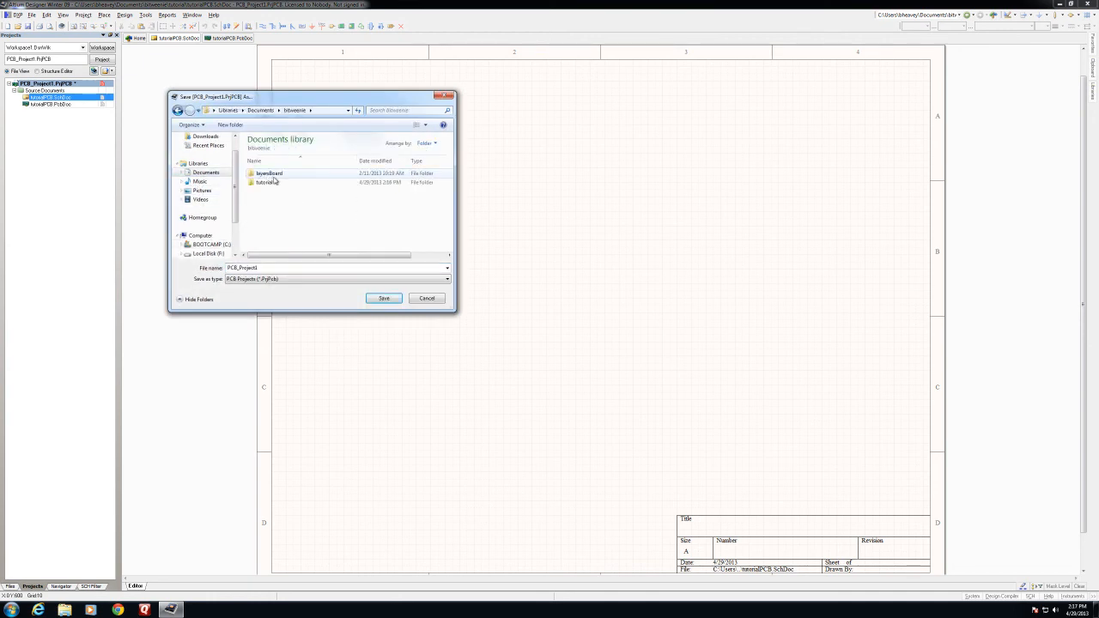
{"action": "double_click", "coordinate": [268, 182]}
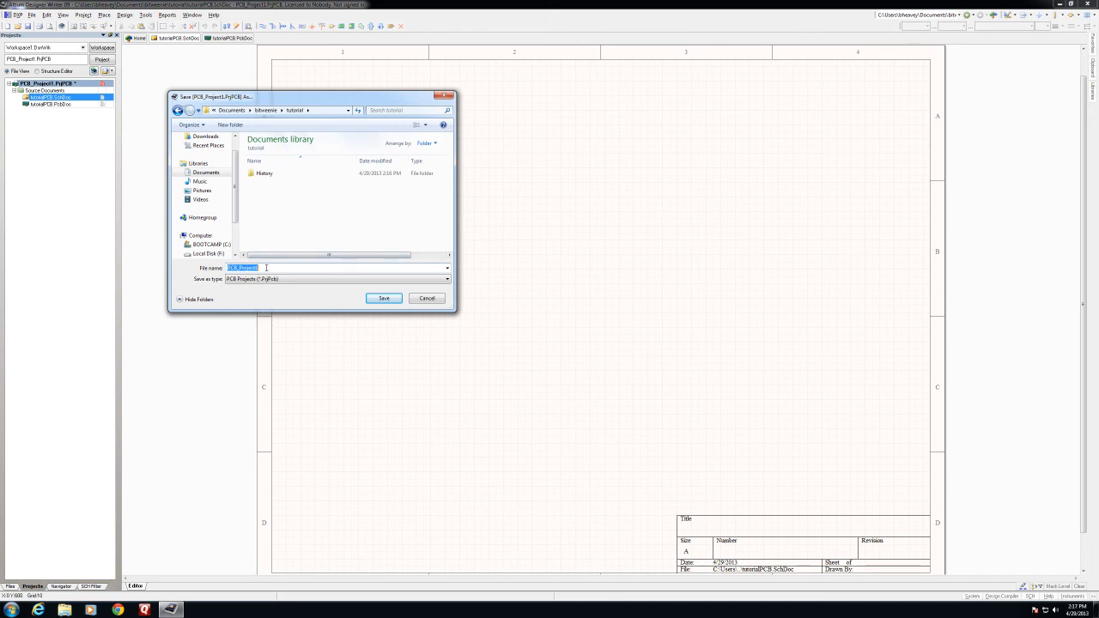
{"action": "type", "text": "PCBT"}
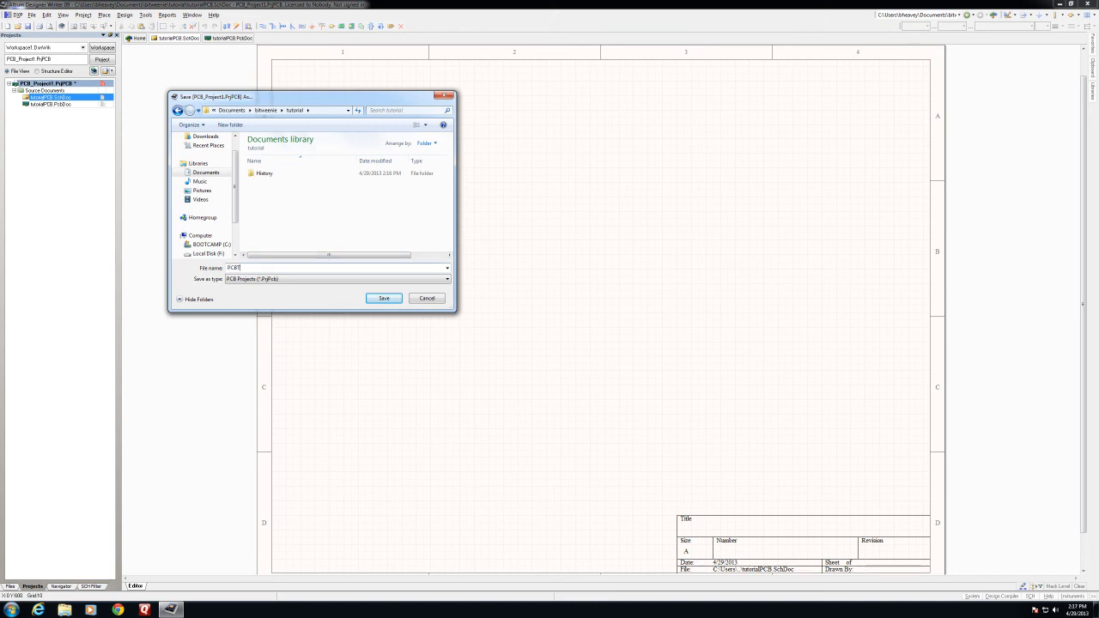
{"action": "left_click", "coordinate": [383, 297]}
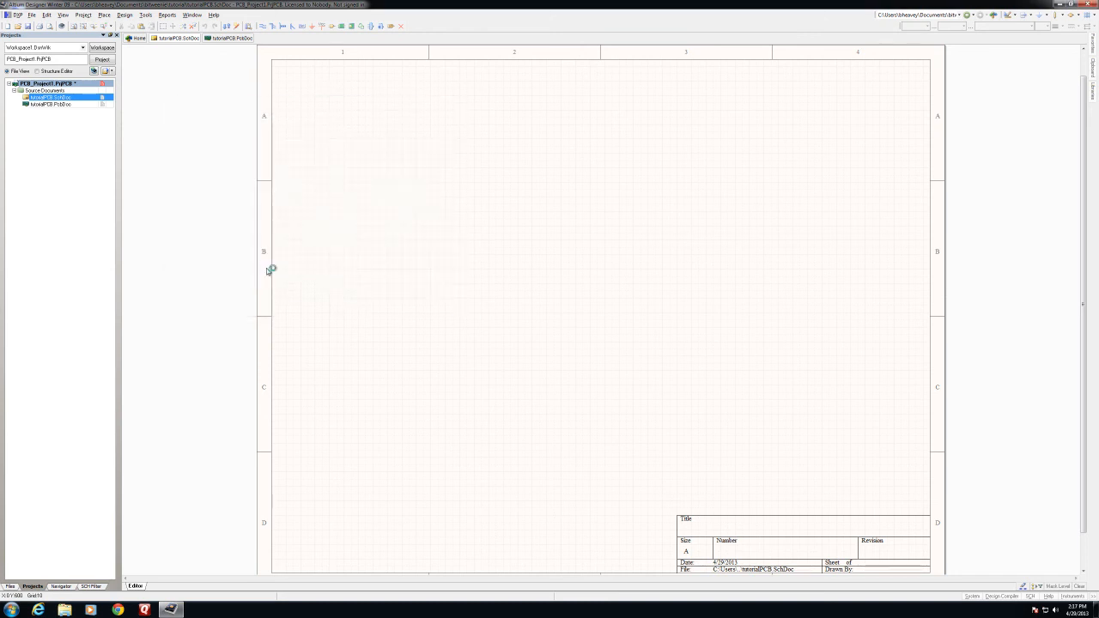